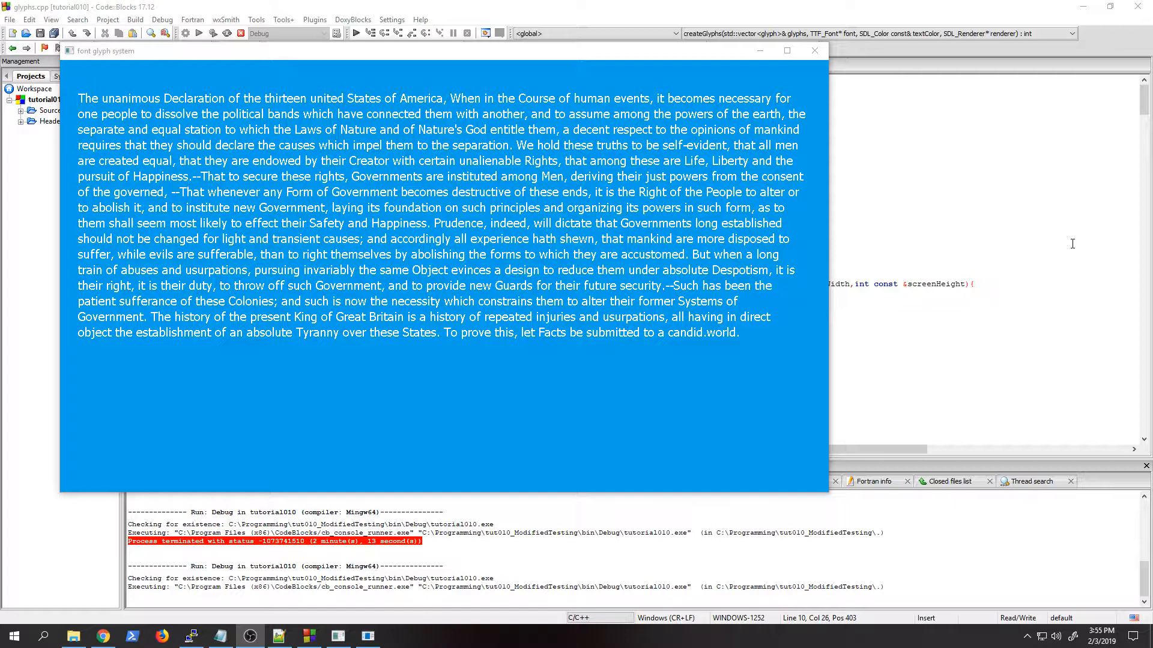
pyautogui.moveTo(443, 217)
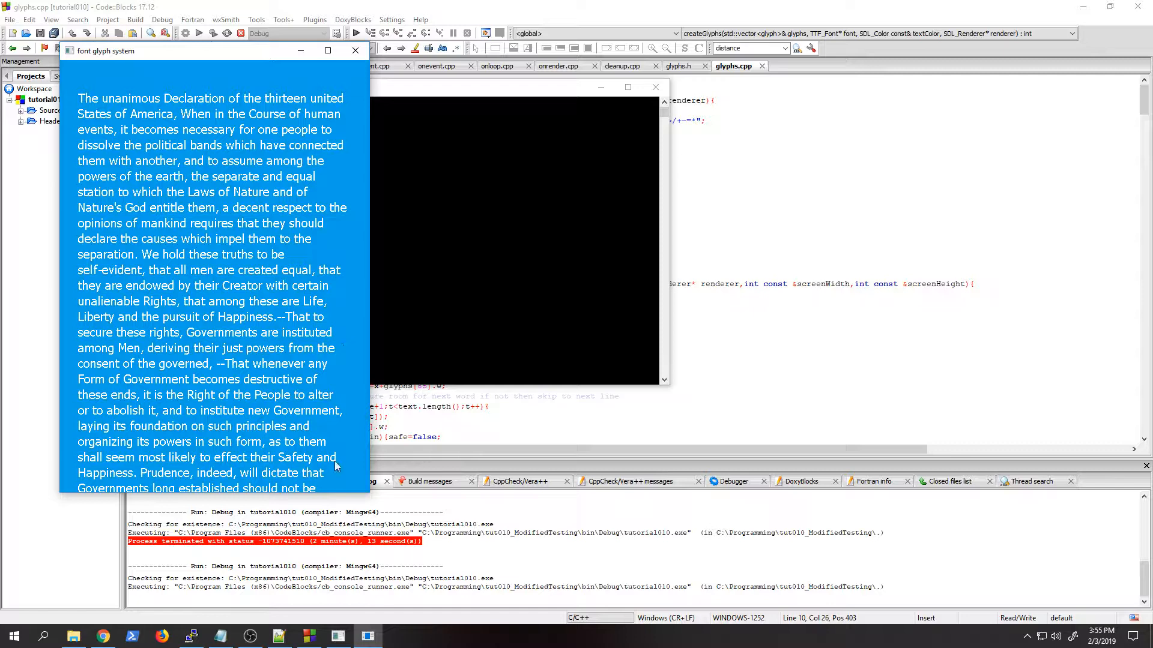
# Step: Narrow the 'font glyph system' window to rewrap the Declaration text, then close it
pyautogui.click(327, 49)
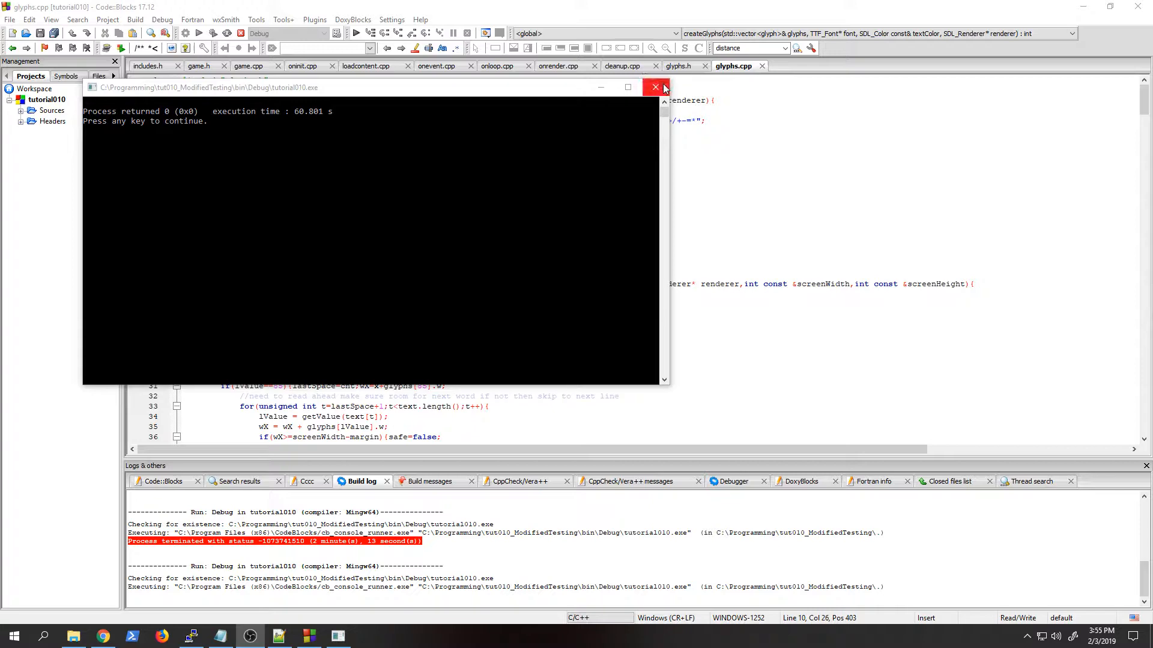
# Step: Close the finished glyph demo's console window
pyautogui.click(655, 87)
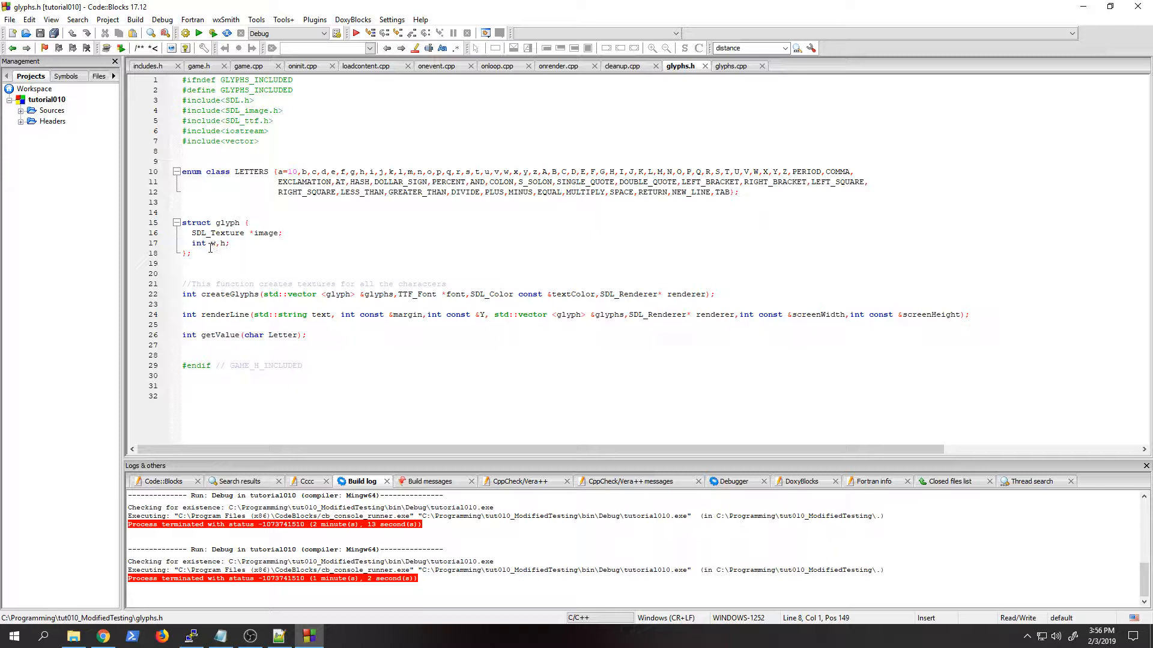
pyautogui.click(731, 66)
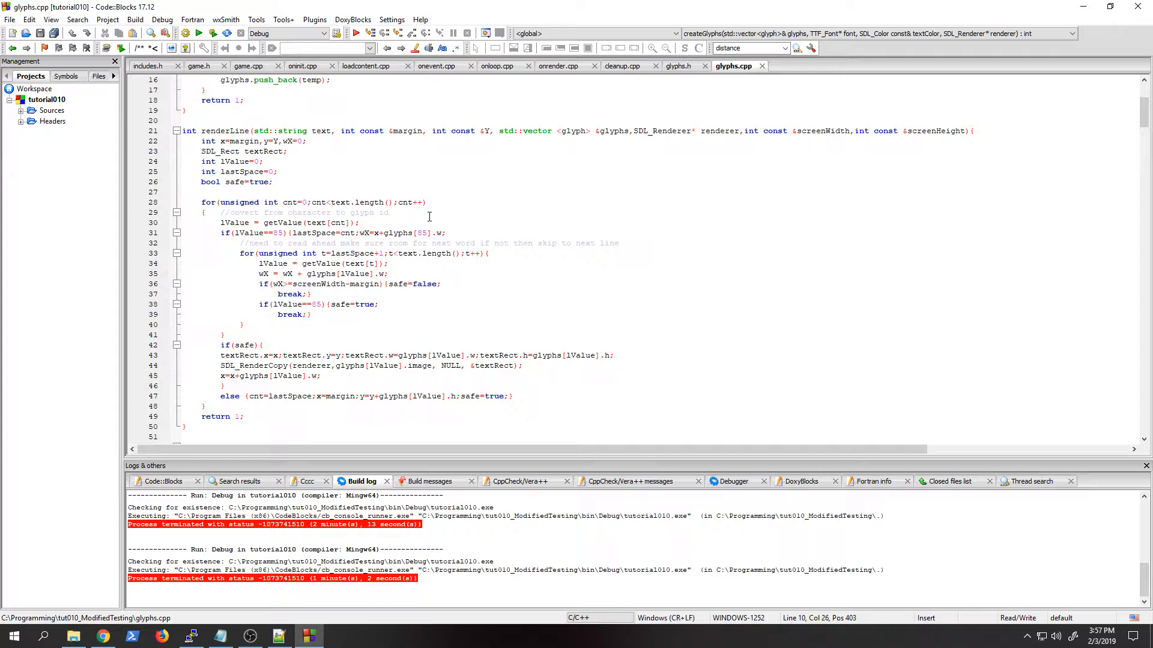
pyautogui.moveTo(566, 272)
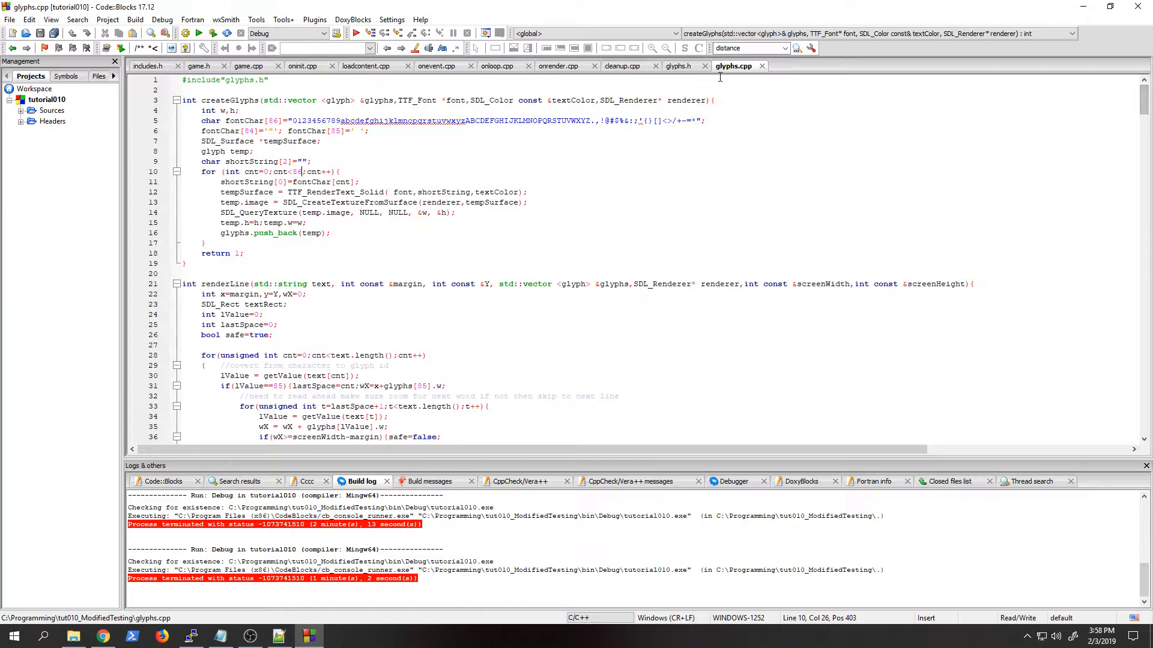
pyautogui.click(679, 65)
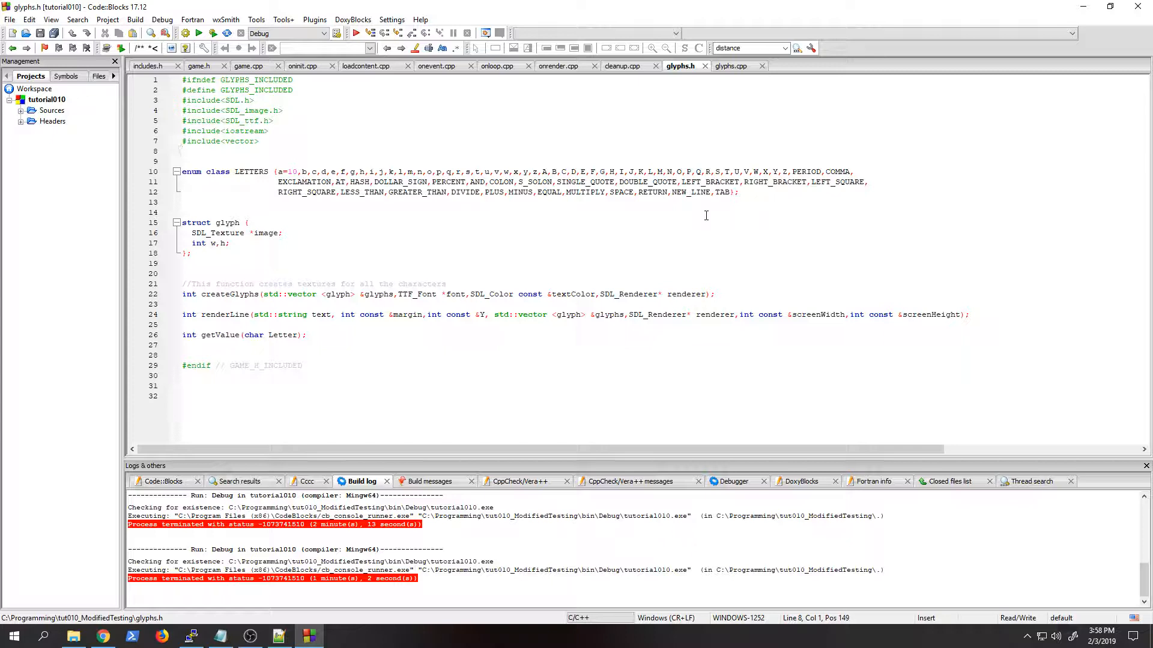
pyautogui.moveTo(686, 91)
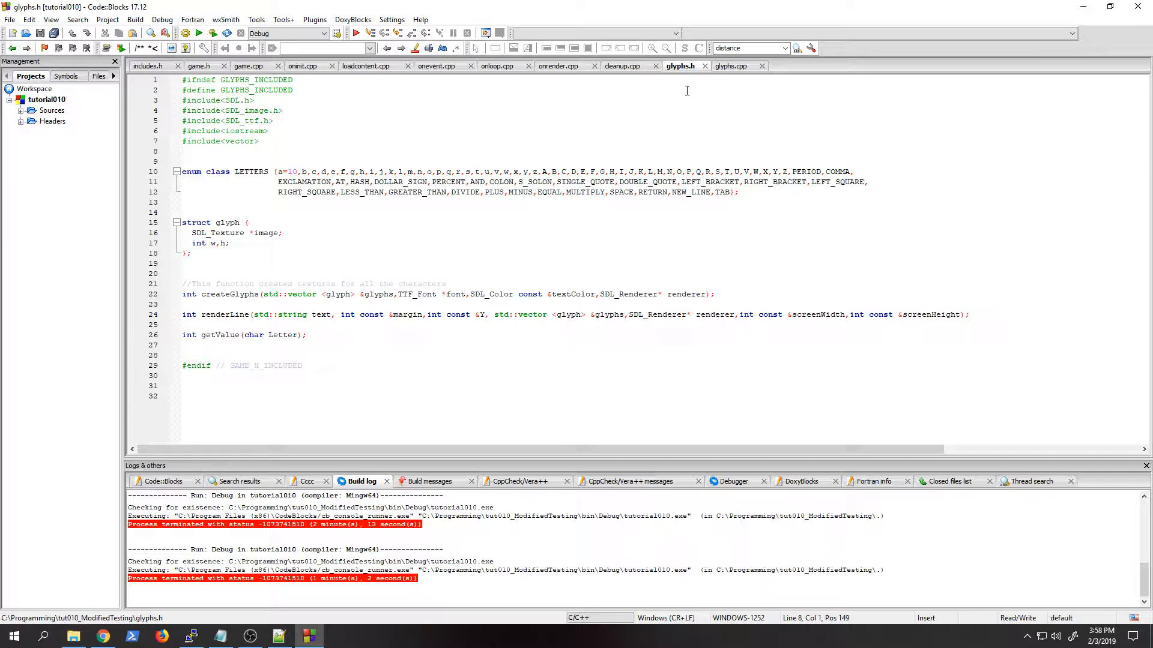
pyautogui.click(731, 65)
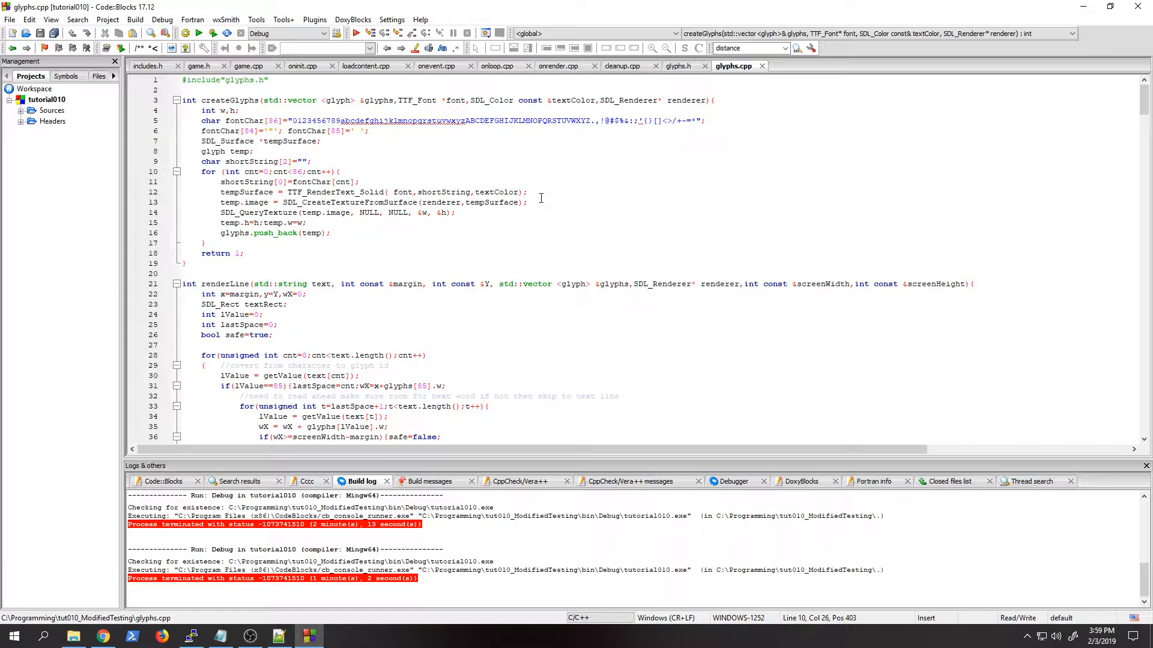
pyautogui.moveTo(560, 66)
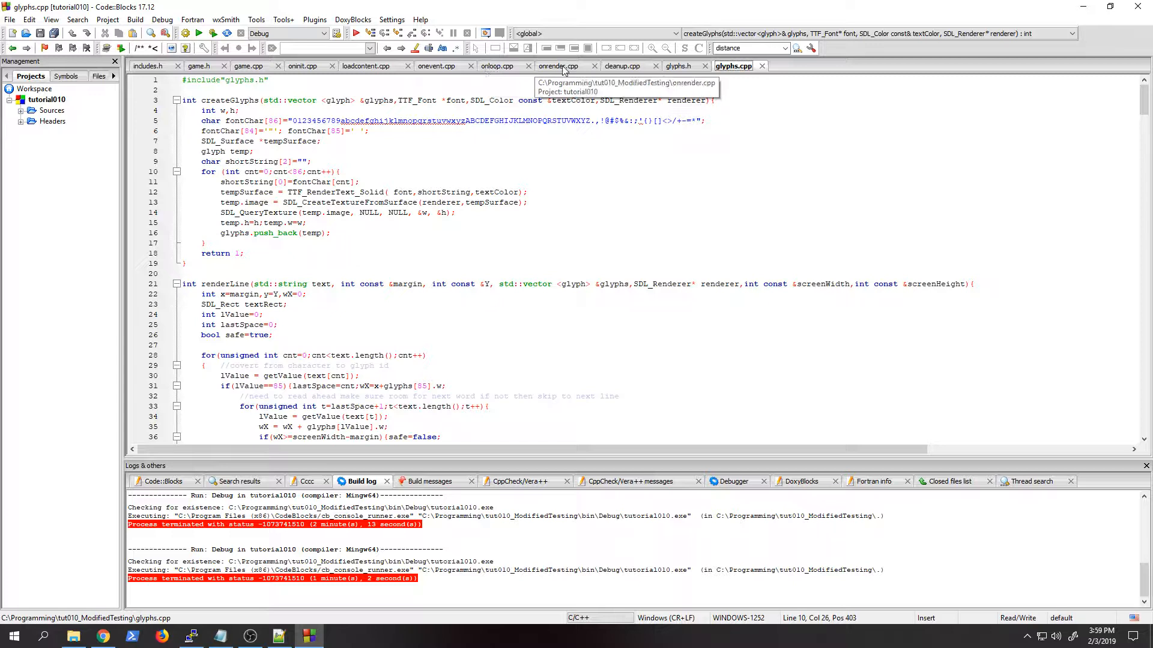
# Step: Browse loadcontent.cpp, game.h and cleanup.cpp, ending back on onrender.cpp
pyautogui.click(561, 66)
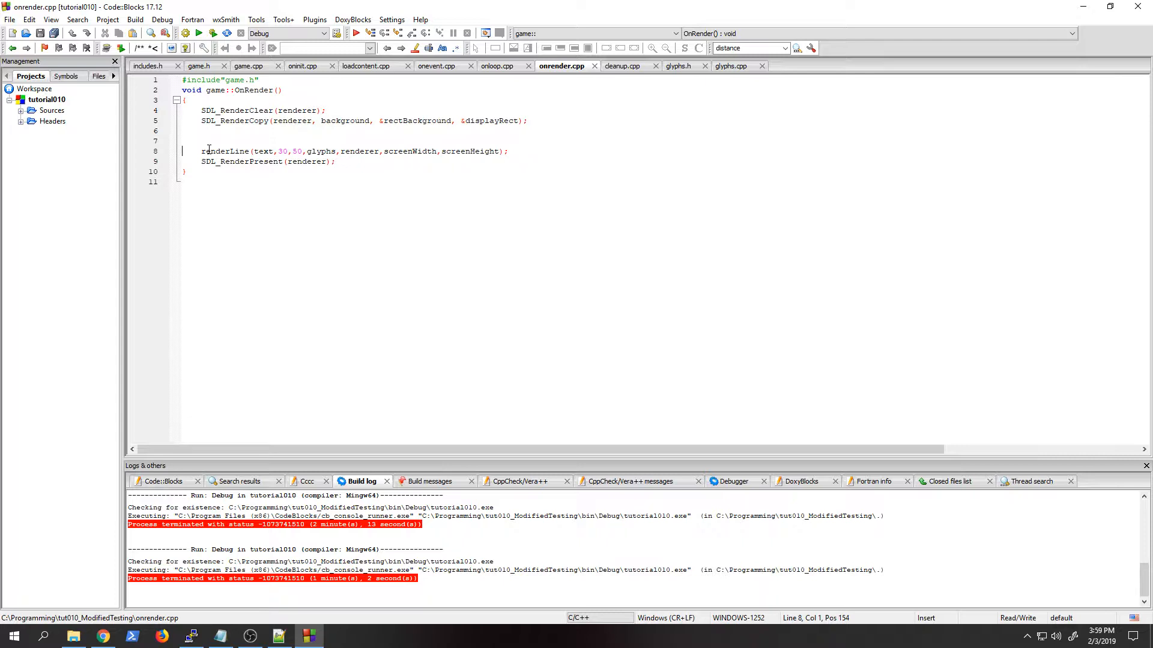
pyautogui.click(369, 65)
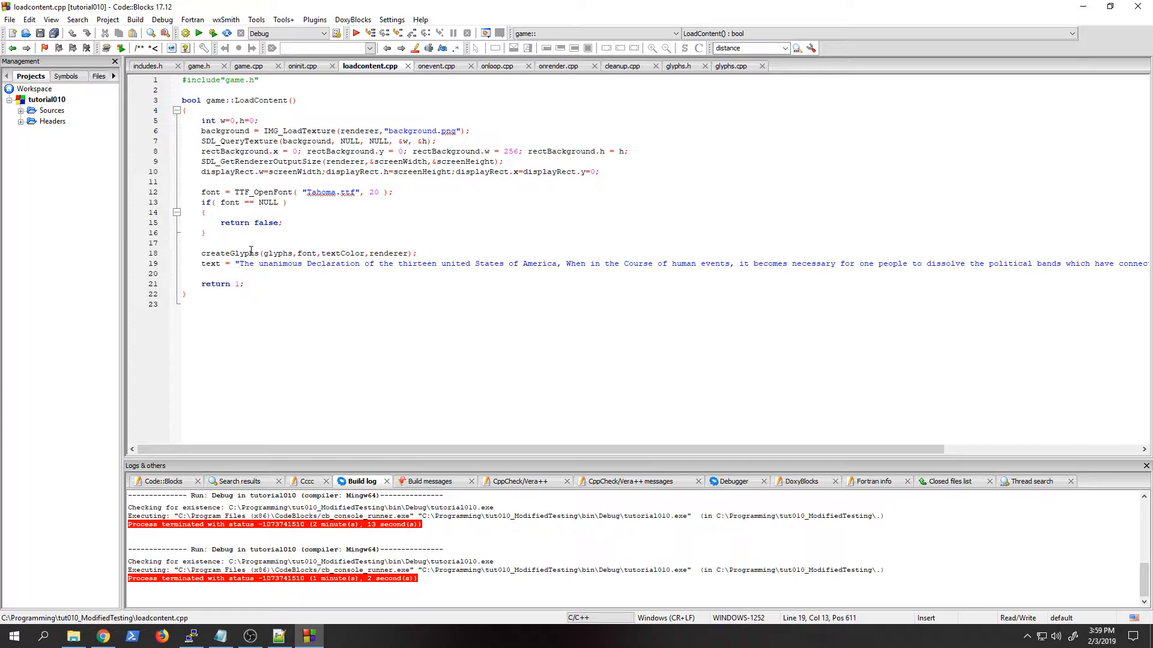
pyautogui.click(199, 66)
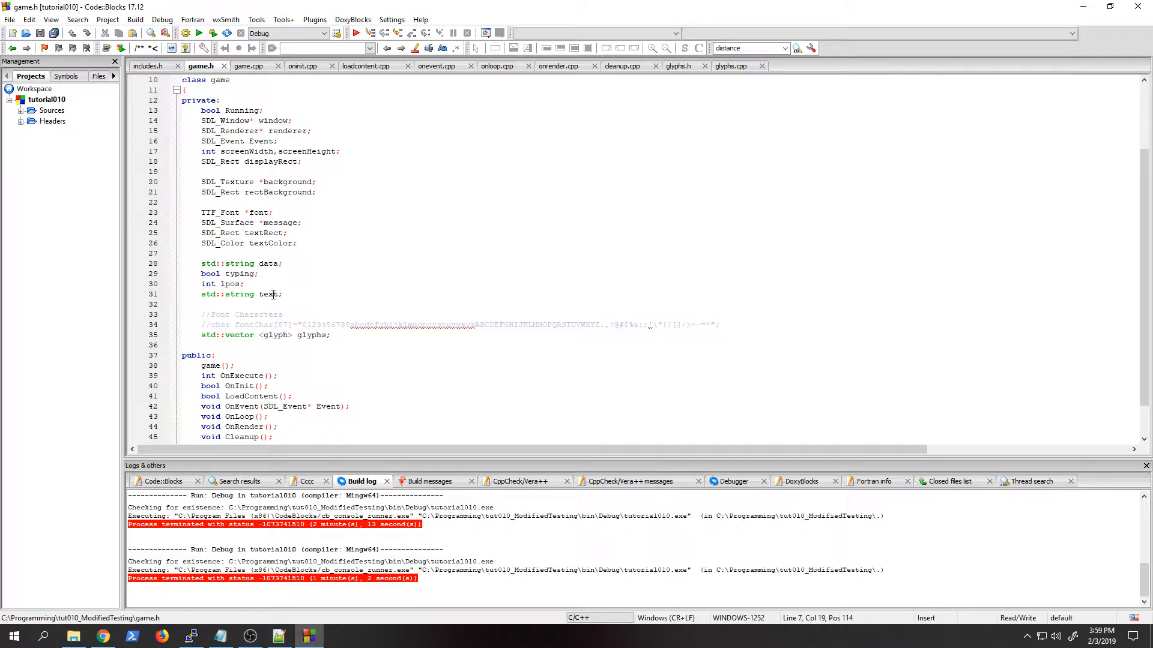
pyautogui.click(304, 66)
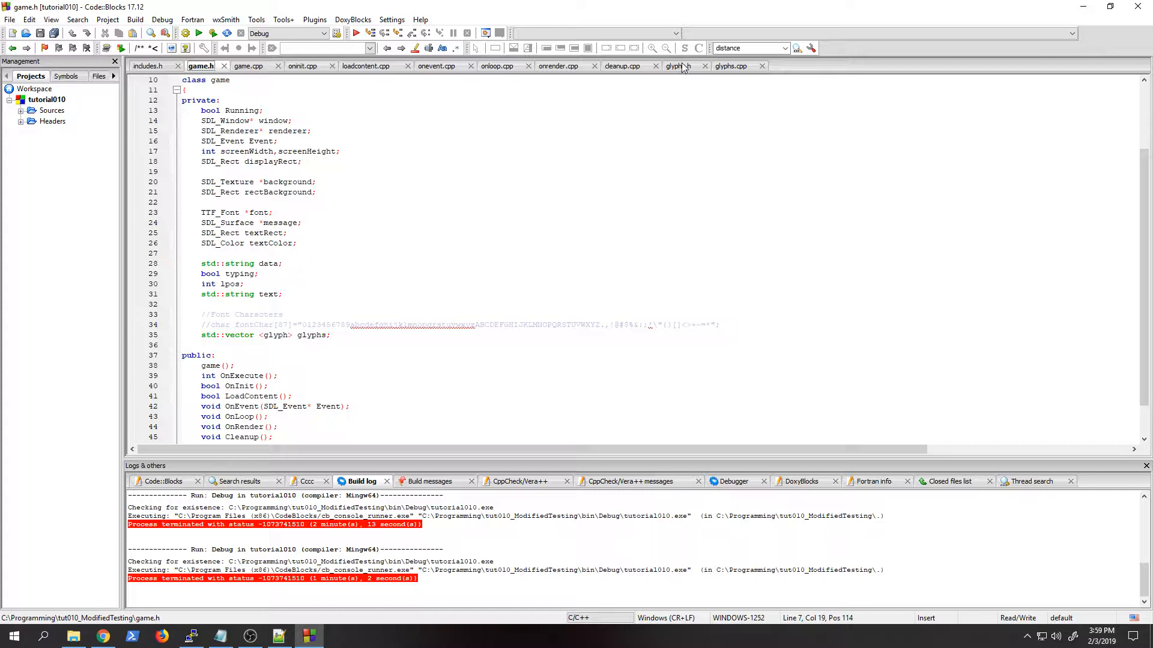
pyautogui.click(624, 66)
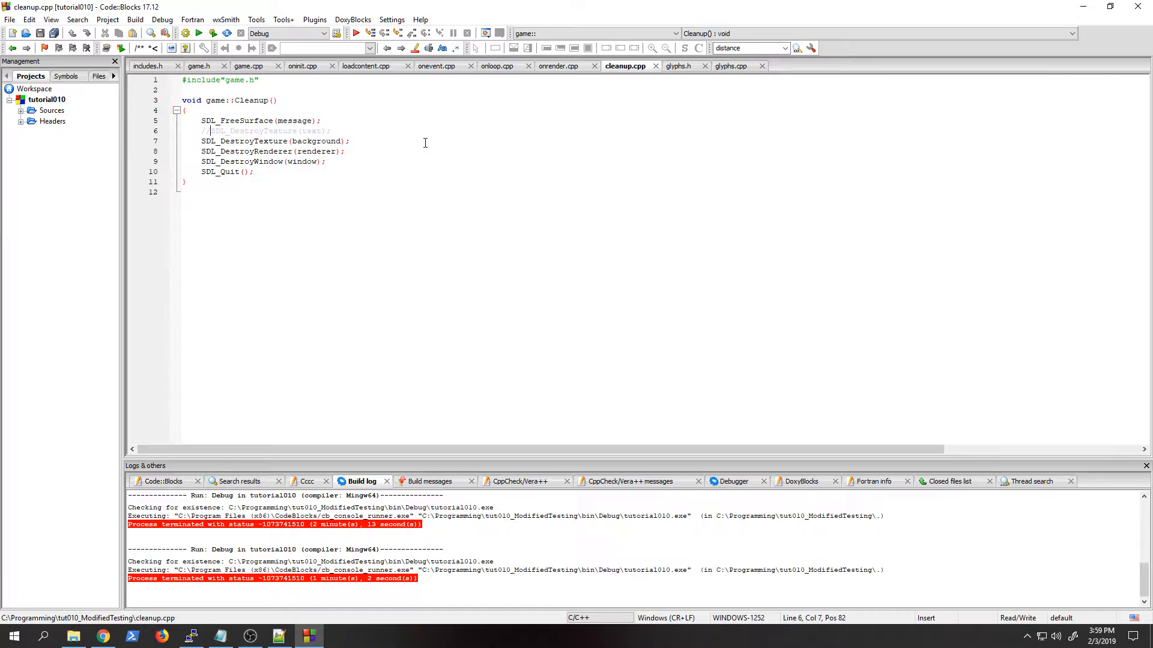
pyautogui.click(562, 66)
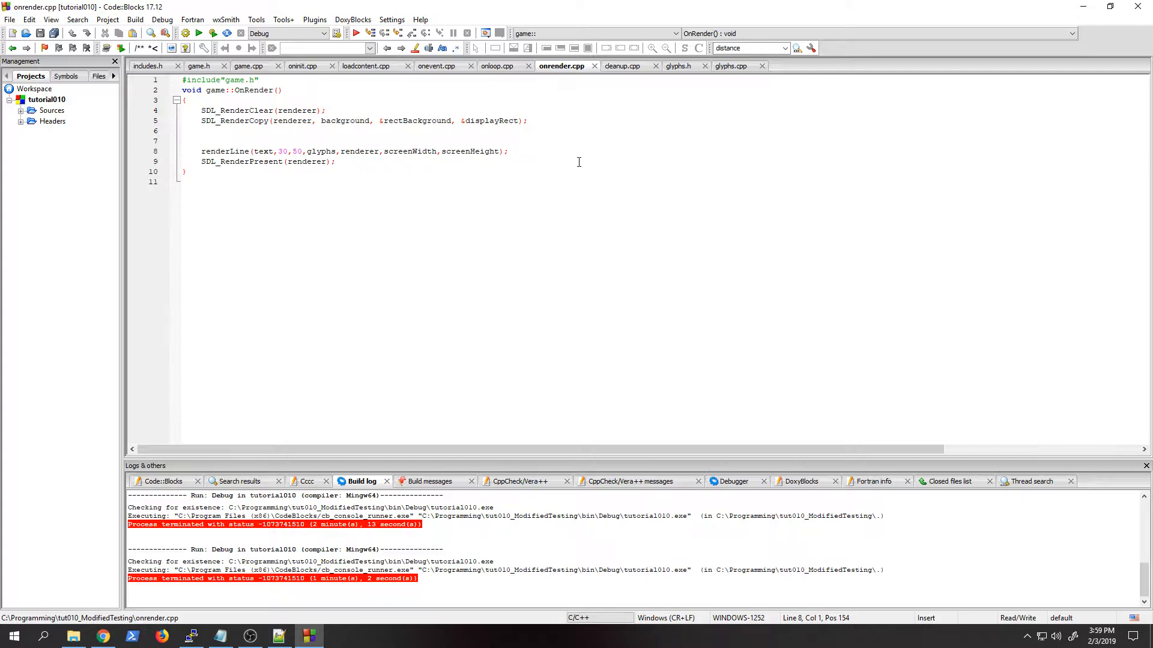
pyautogui.click(10, 19)
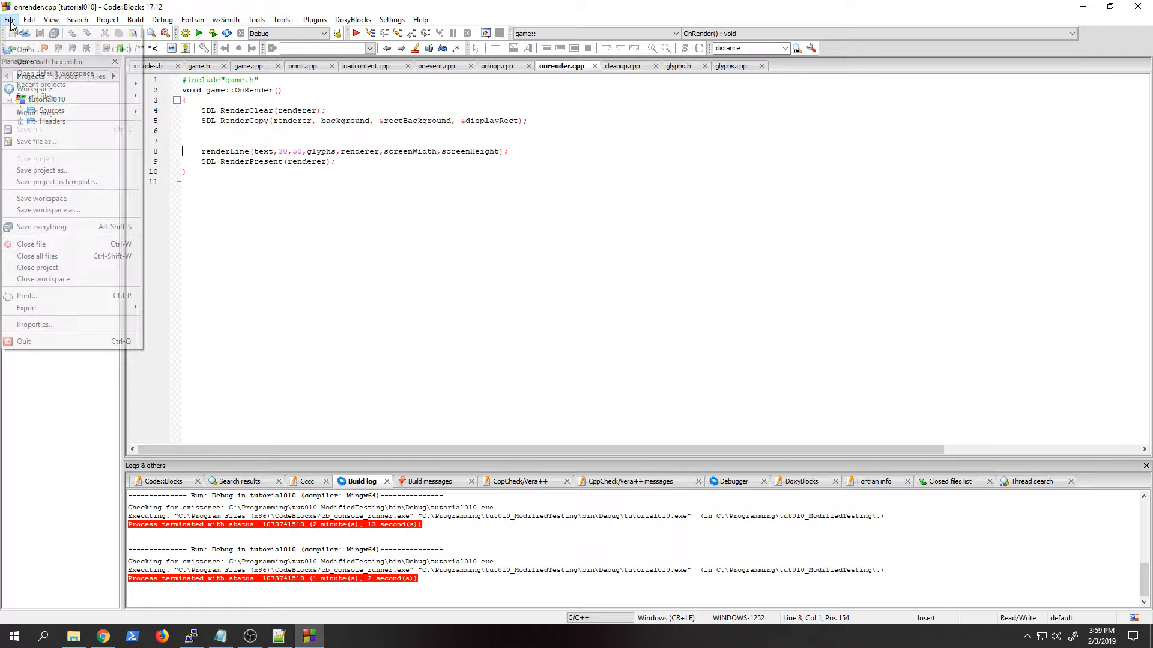
# Step: Open the recent DialogueEngine project and build and run it
pyautogui.click(37, 256)
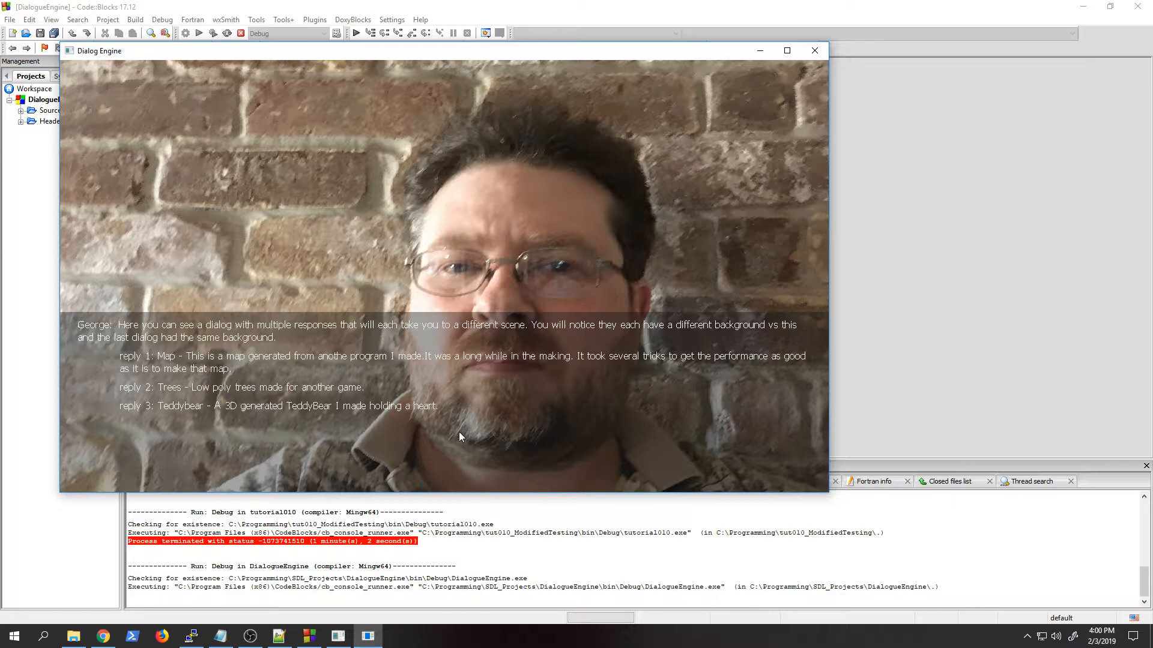
pyautogui.click(786, 51)
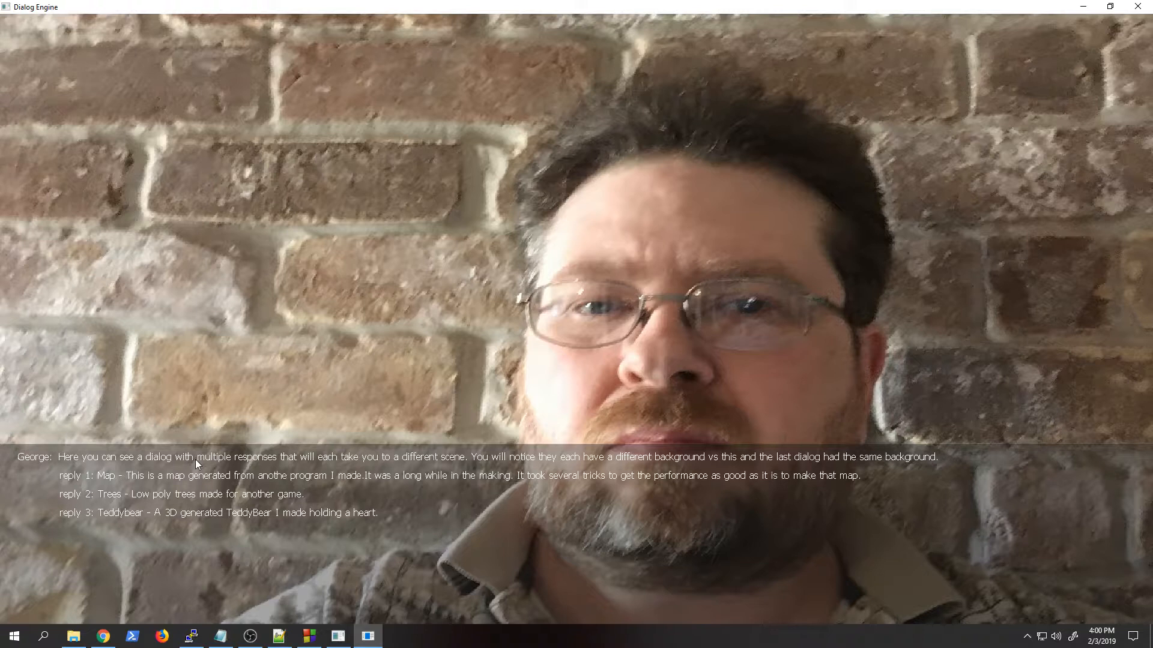
pyautogui.moveTo(836, 408)
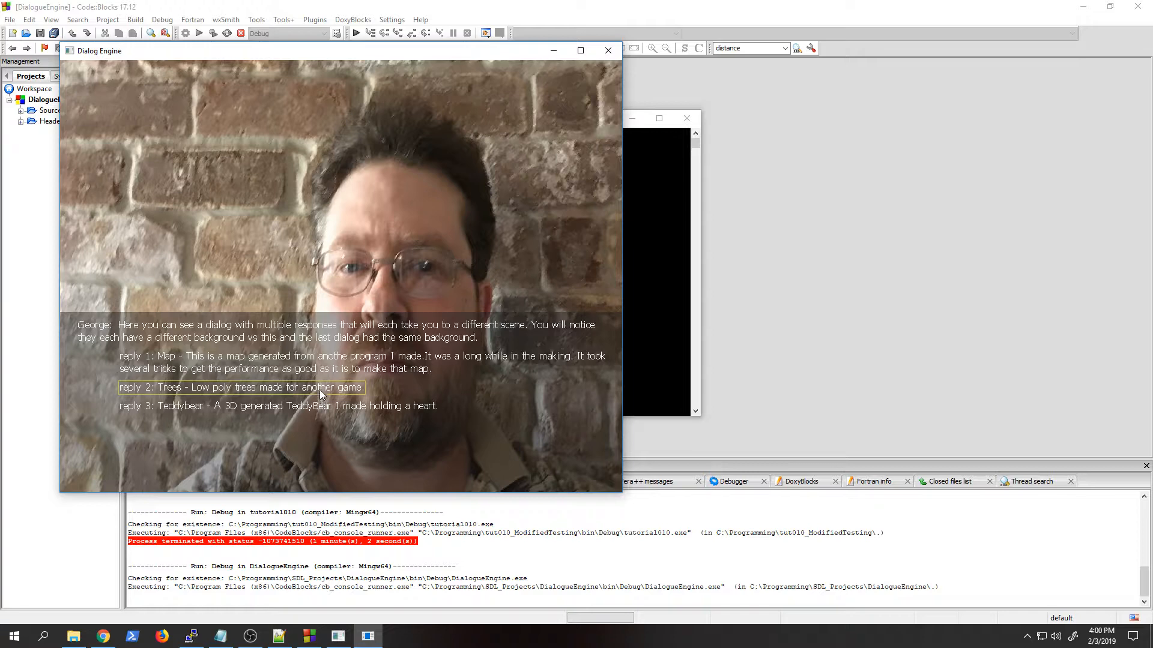
# Step: Choose 'reply 2: Trees' to advance the dialog to the map-background scene
pyautogui.click(241, 387)
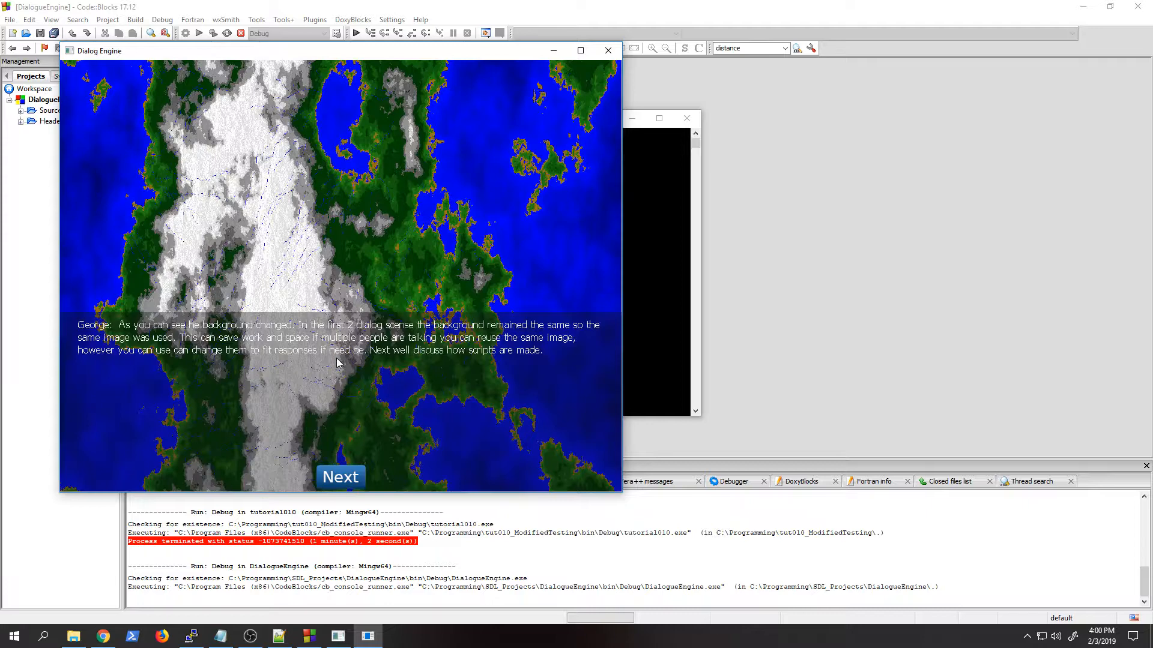